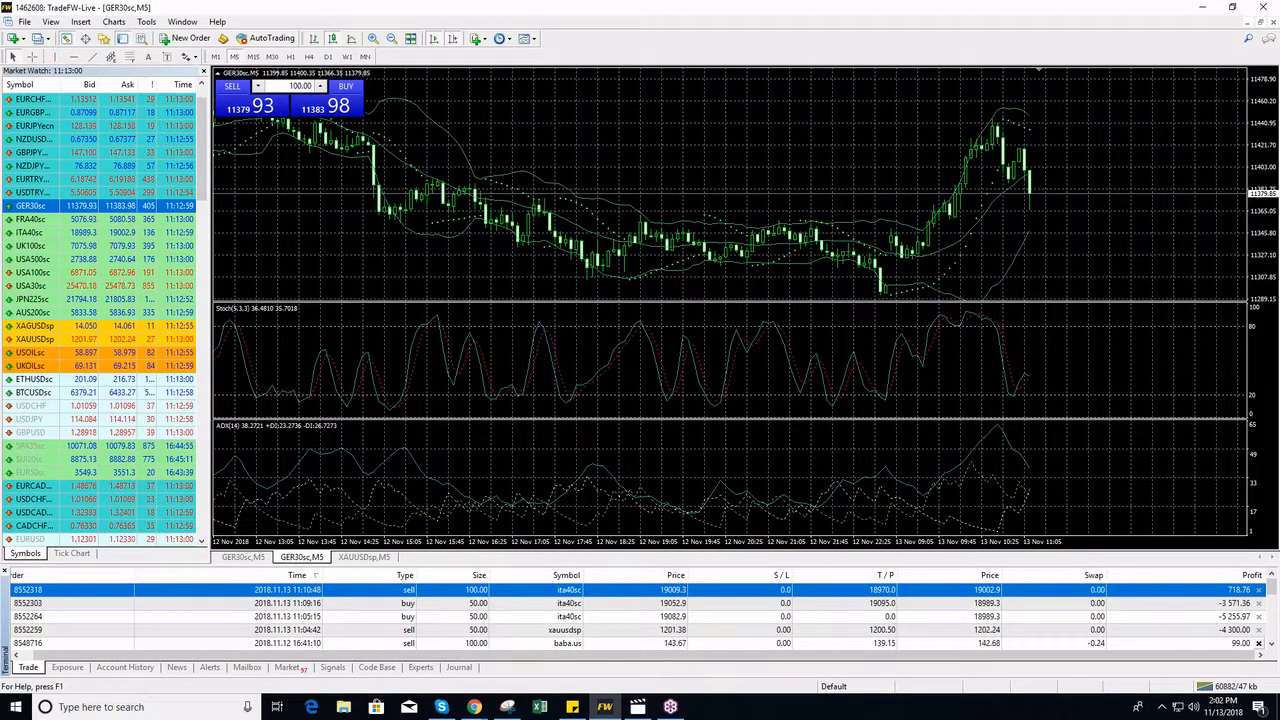
click(125, 667)
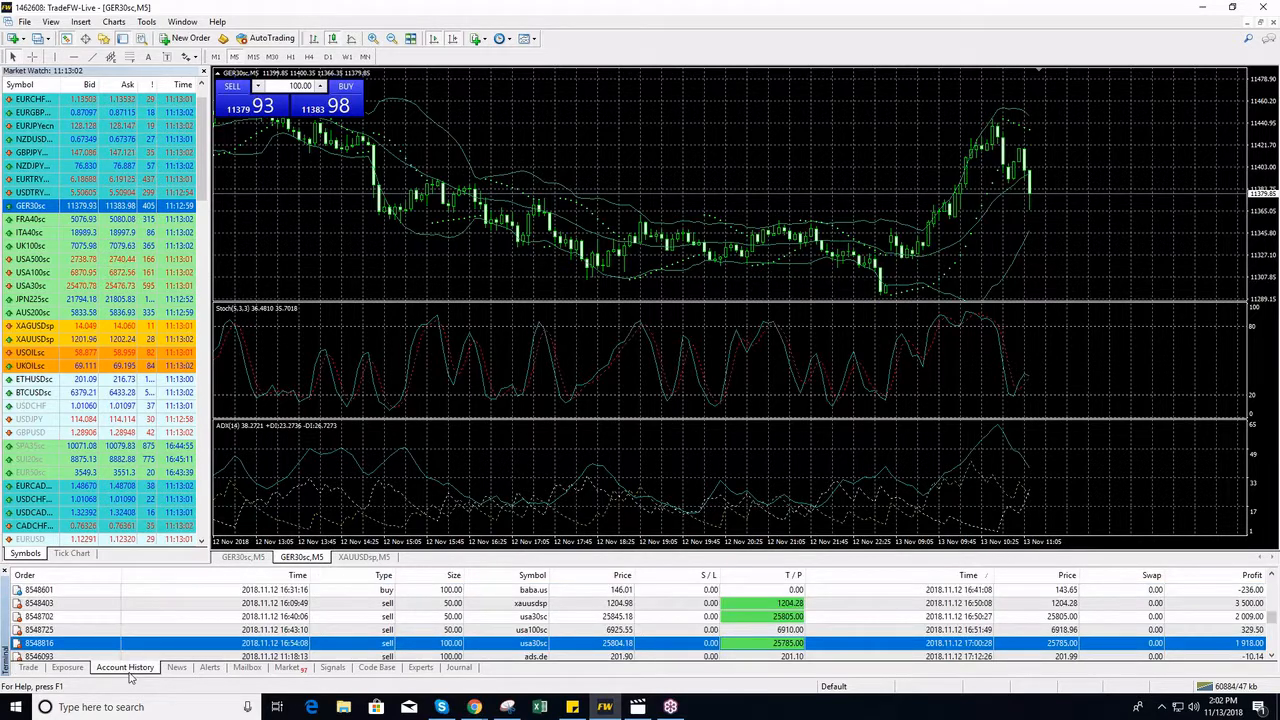
right_click(125, 667)
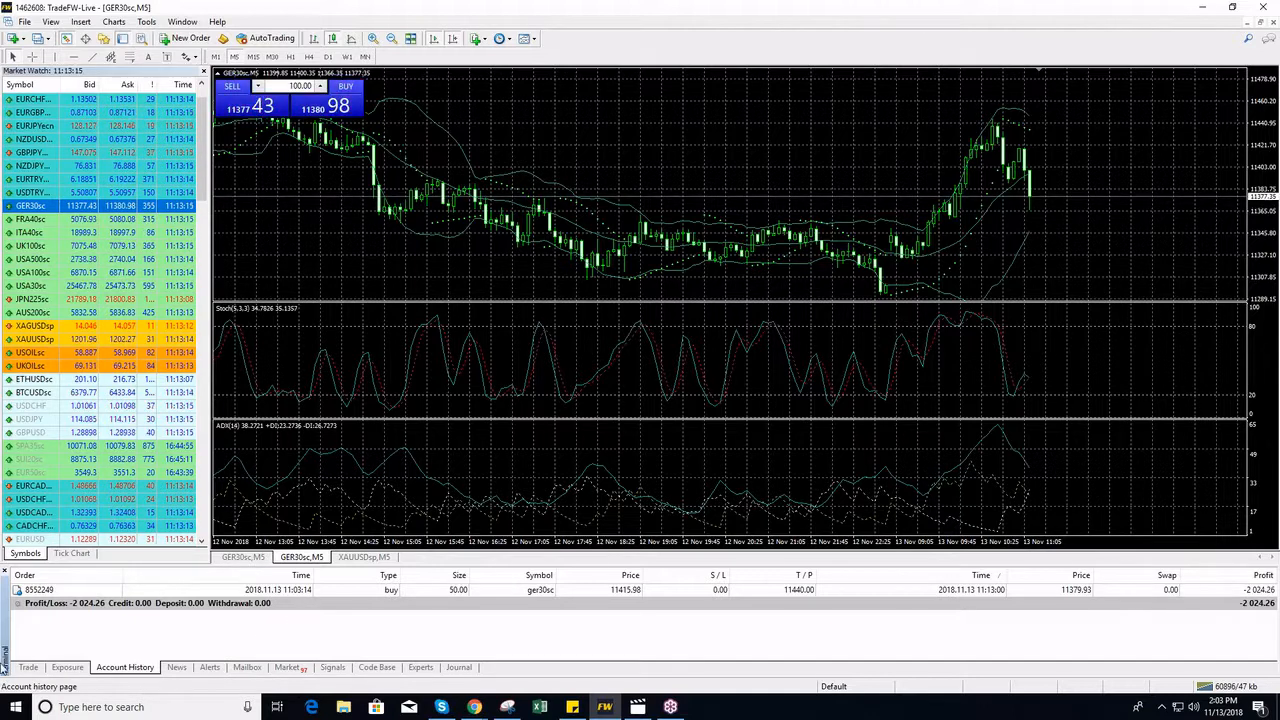
click(28, 667)
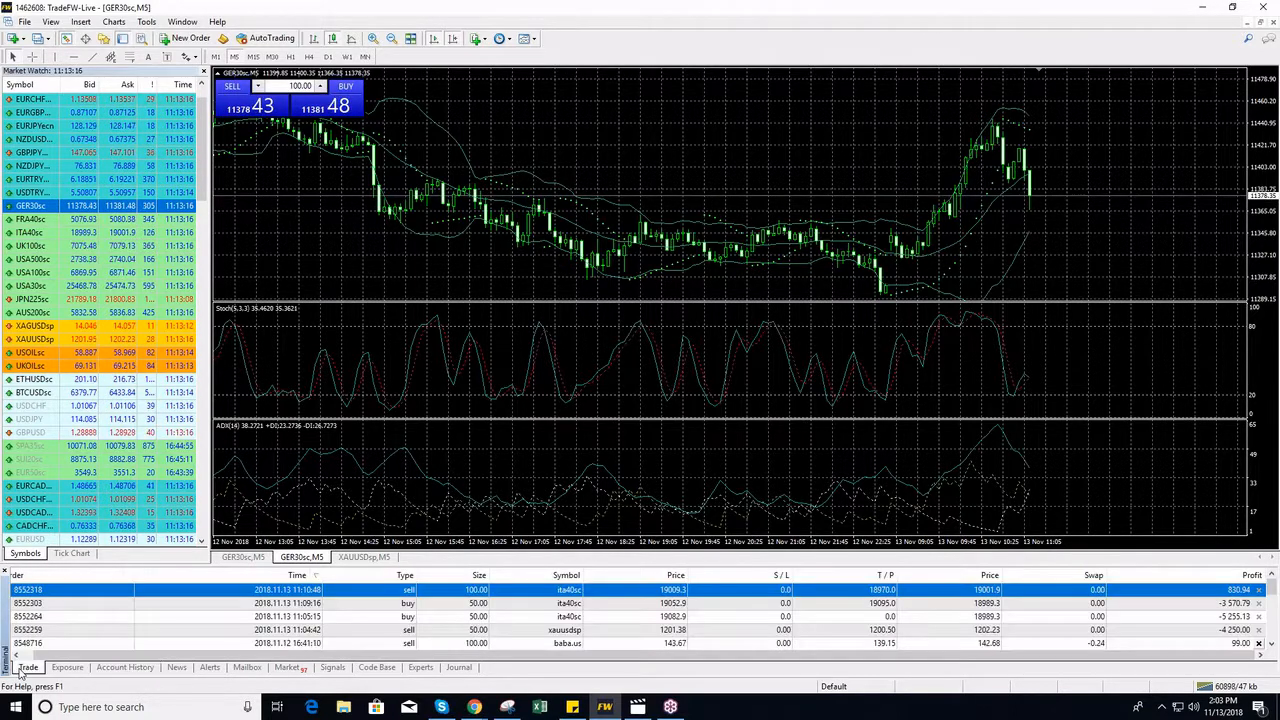